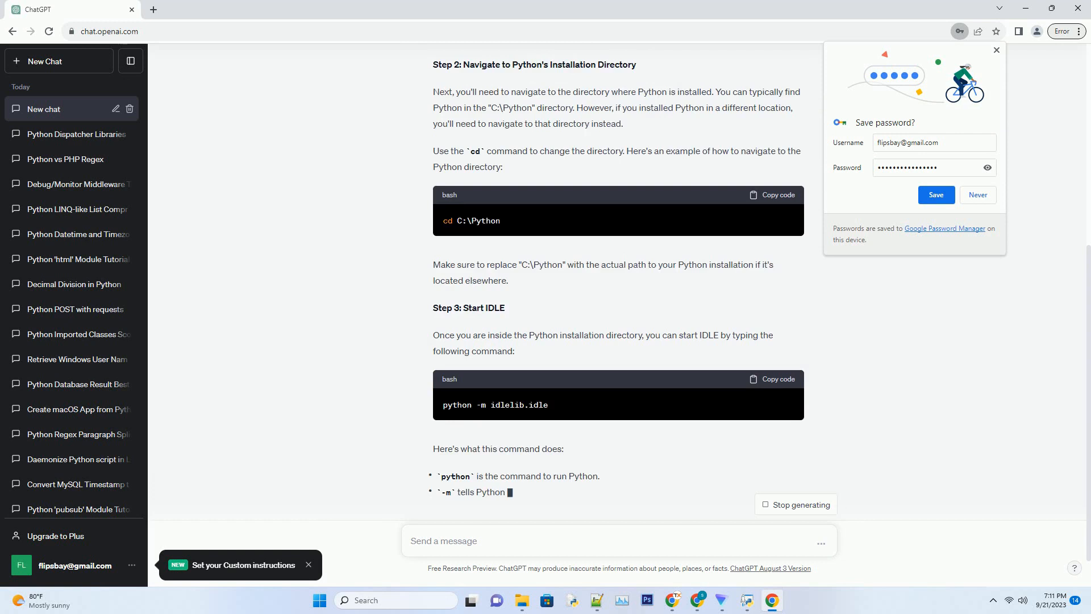
- Scroll down to follow the answer through Step 3 and the start of Step 4
scroll(down, 3)
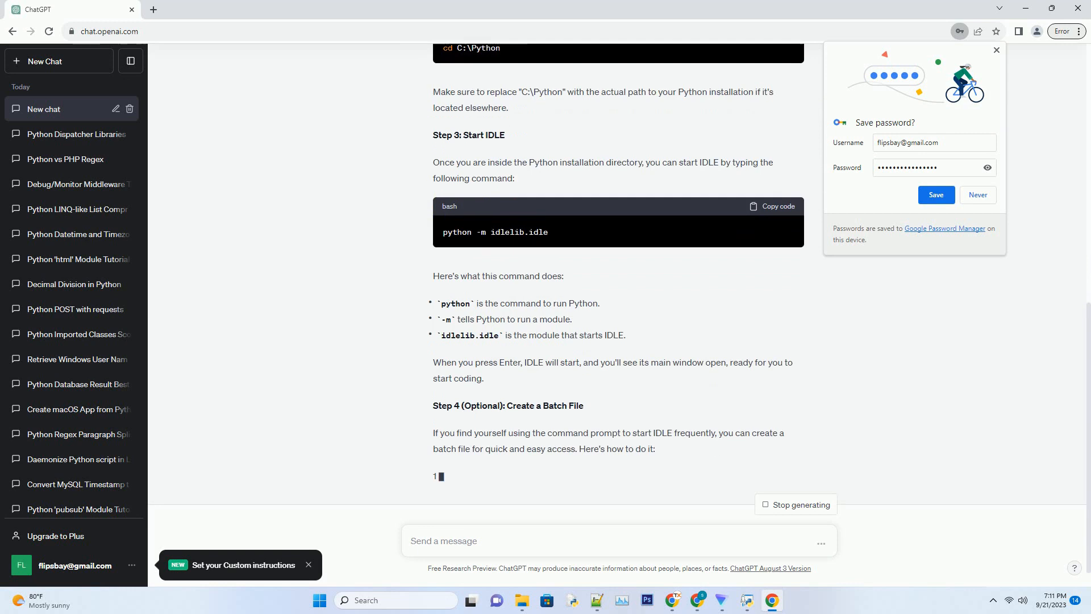
- Scroll to the answer's batch-file conclusion and focus the 'Send a message' box for a follow-up
scroll(down, 3)
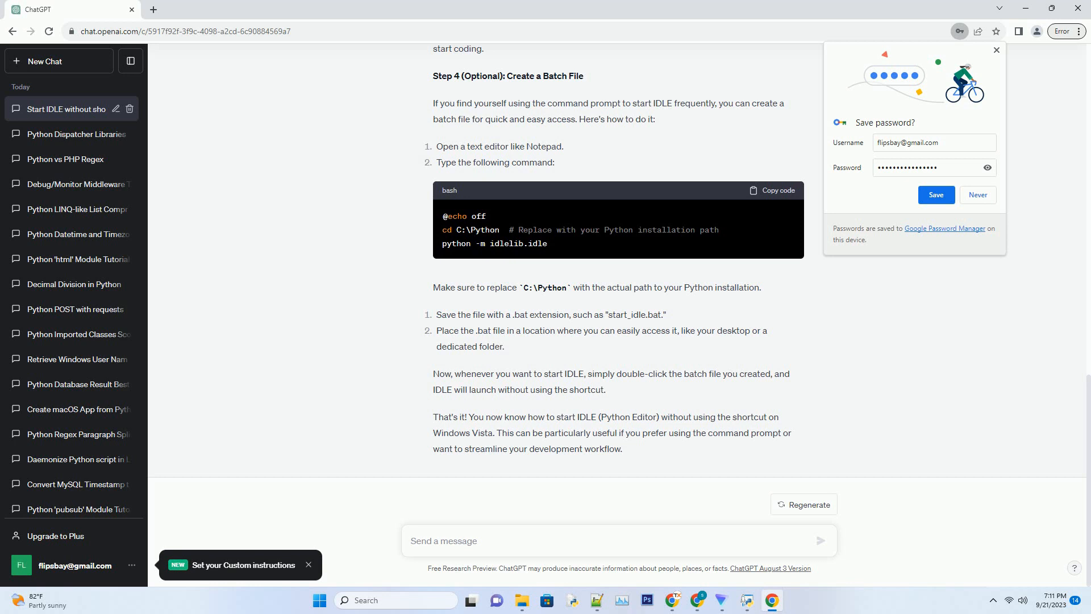
click(445, 541)
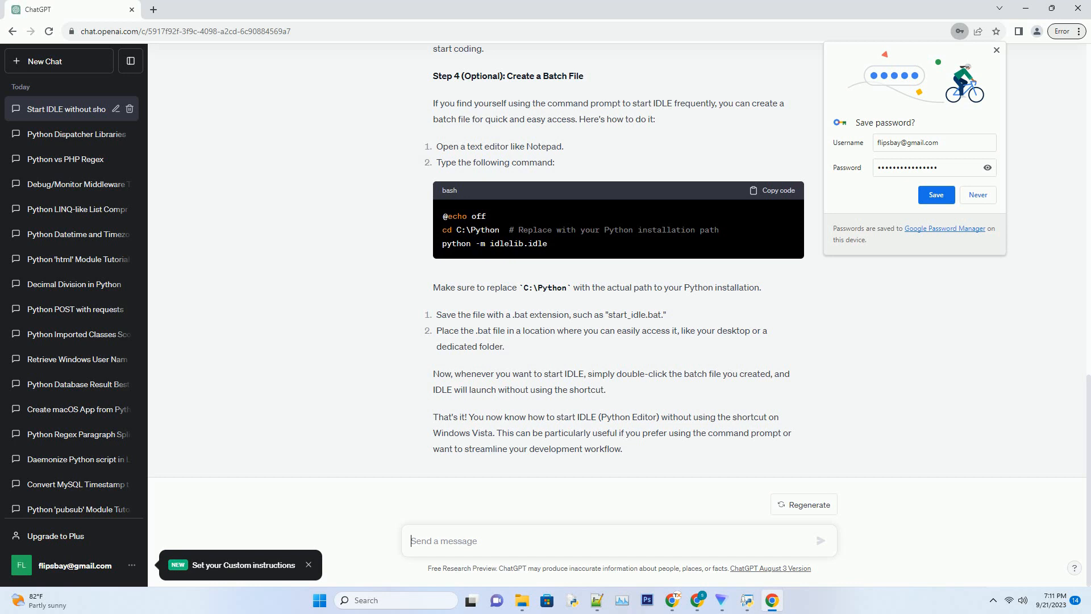